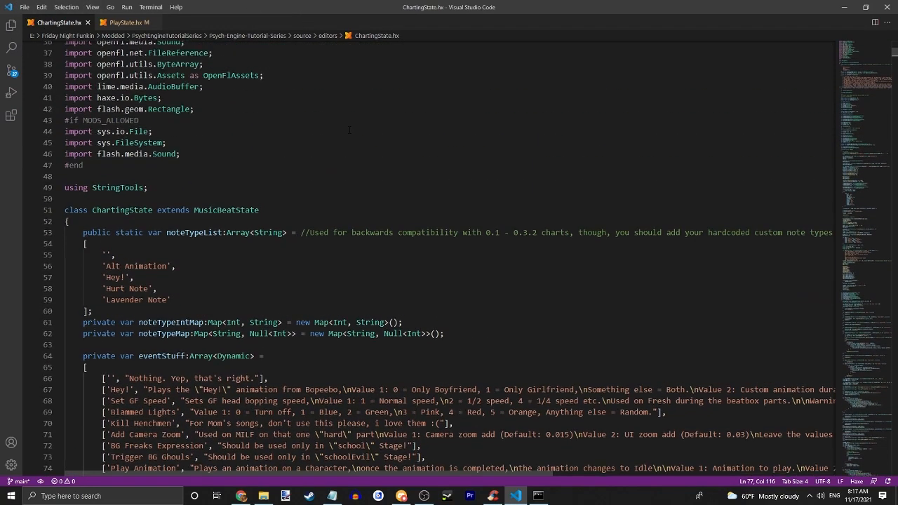
Scroll to the eventStuff array and add a comma after the 'Change Character' entry
{"action": "scroll", "scroll_direction": "down", "scroll_amount": 3}
{"action": "type", "text": "['Change Character', \"Value 1: Character to change\\nValue 2: New character's name\\n\\nOn Value 1, Boyfriend is 0,\\nDad is 1 and Girlfriend is 2"}
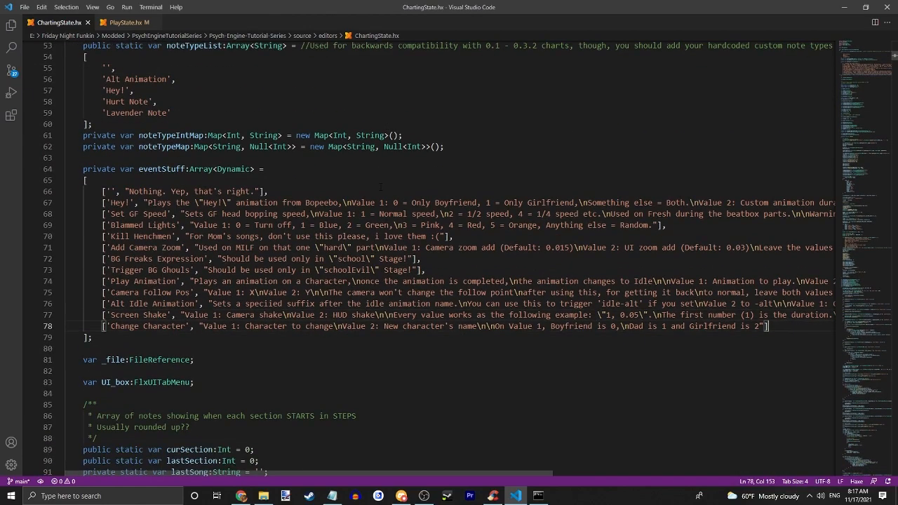
{"action": "type", "text": ","}
{"action": "type", "text": "["}
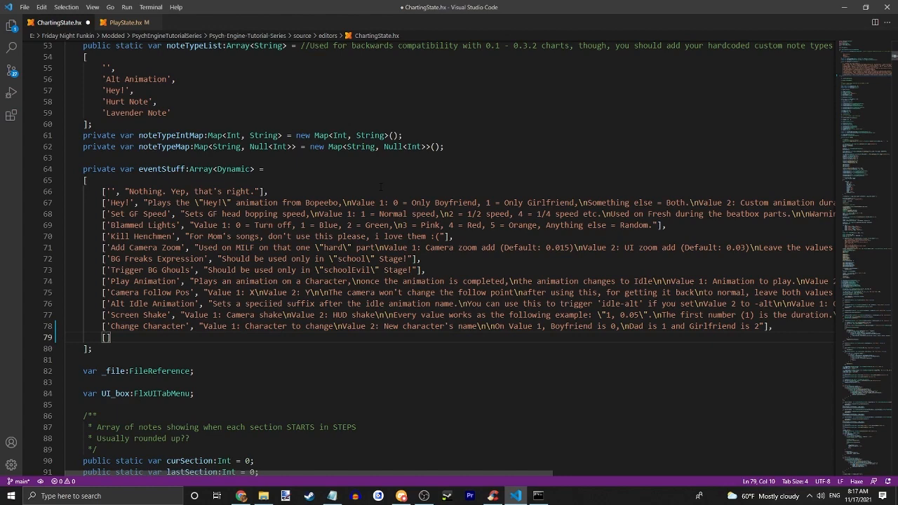
Draft an example entry ['Event Example', "Value 1: IDK\nValue 2:"], then clear it
{"action": "type", "text": "'"}
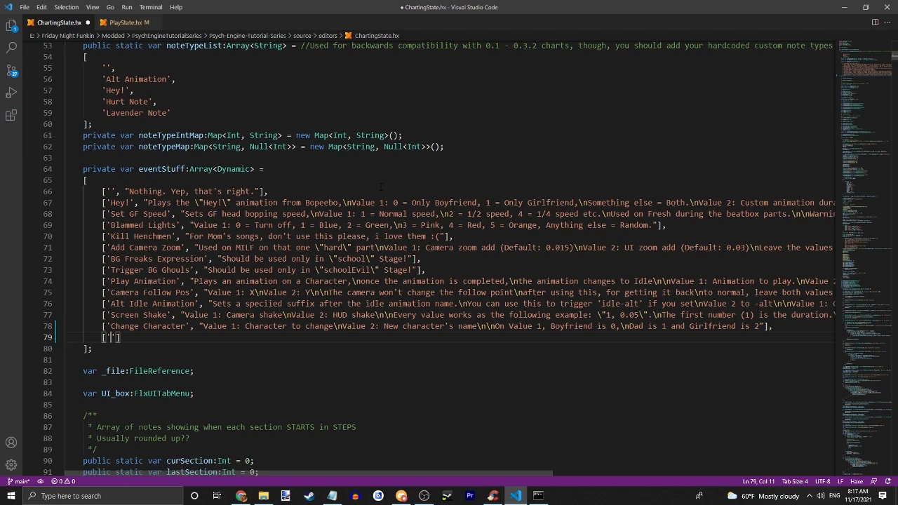
{"action": "type", "text": "Event Example"}
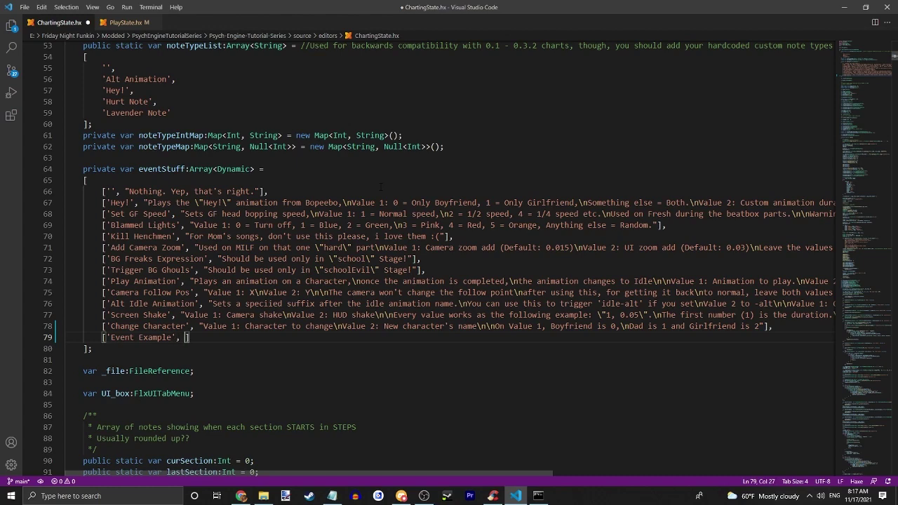
{"action": "type", "text": "\""}
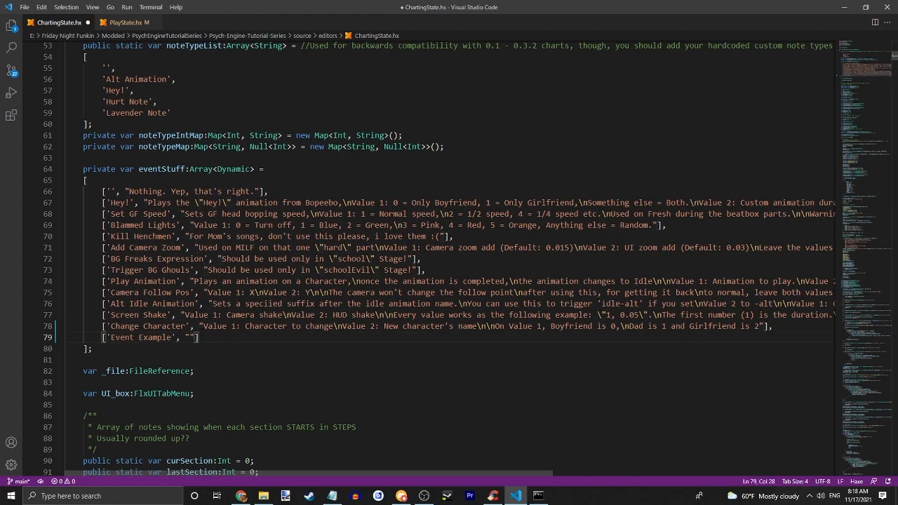
{"action": "type", "text": "Value"}
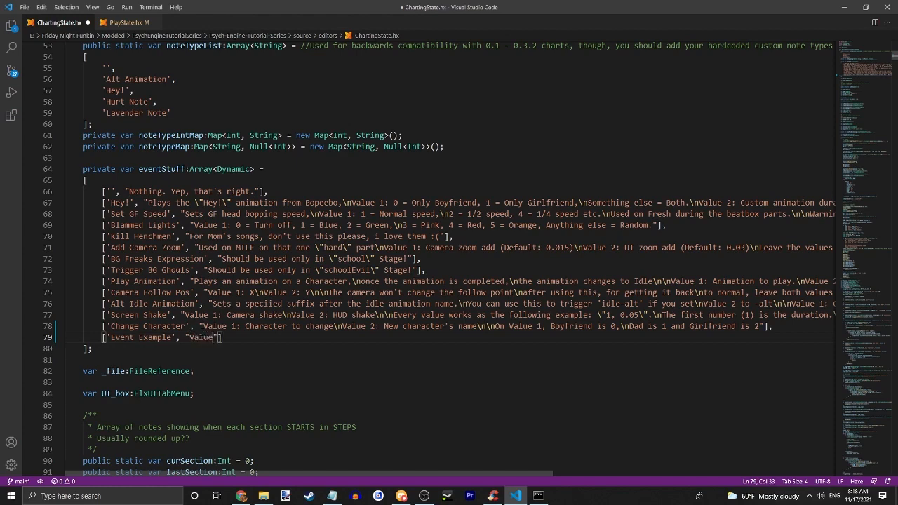
{"action": "type", "text": "1"}
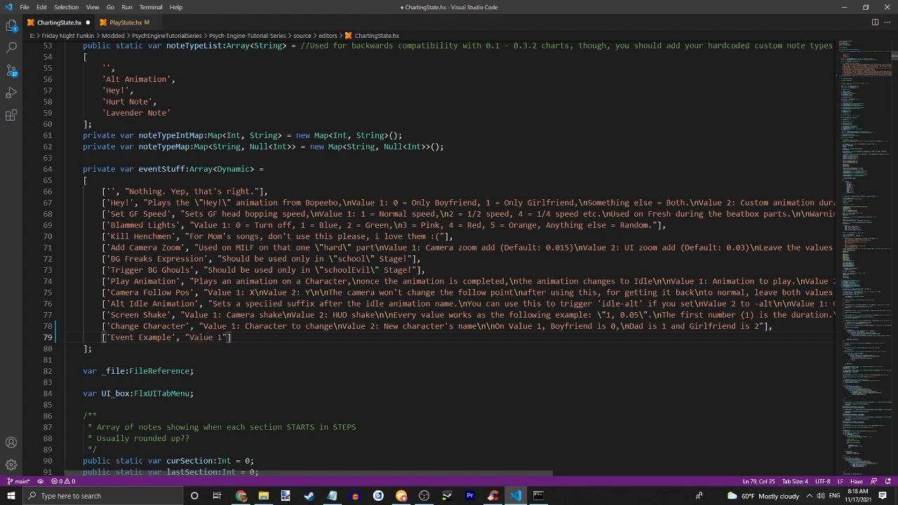
{"action": "type", "text": ":"}
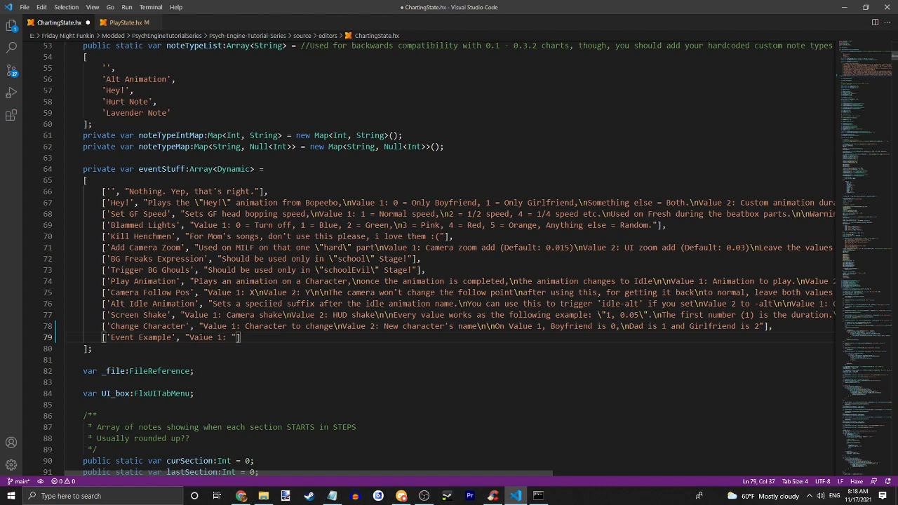
{"action": "type", "text": "IDK"}
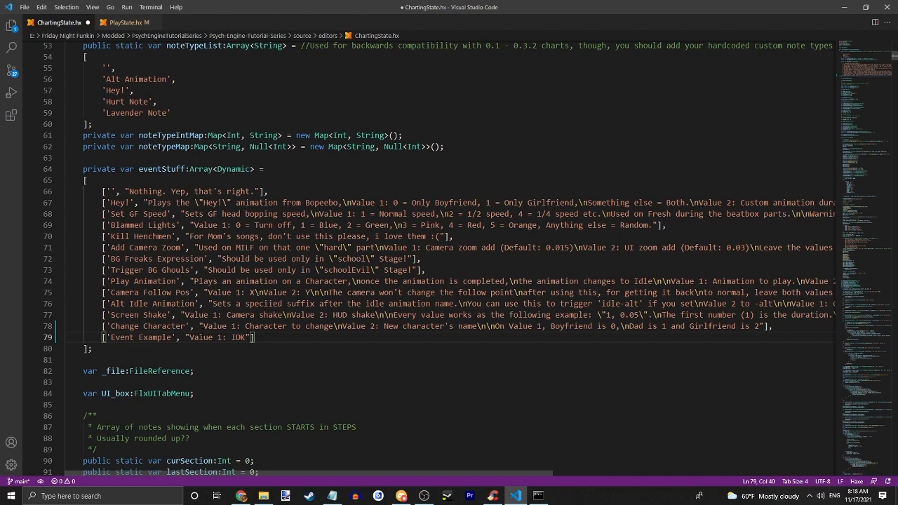
{"action": "type", "text": "\\nValue 2"}
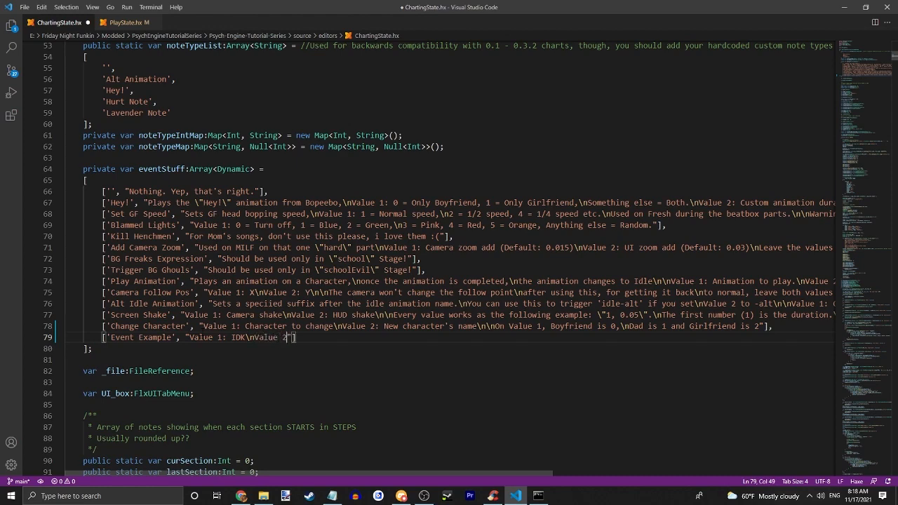
{"action": "type", "text": ":"}
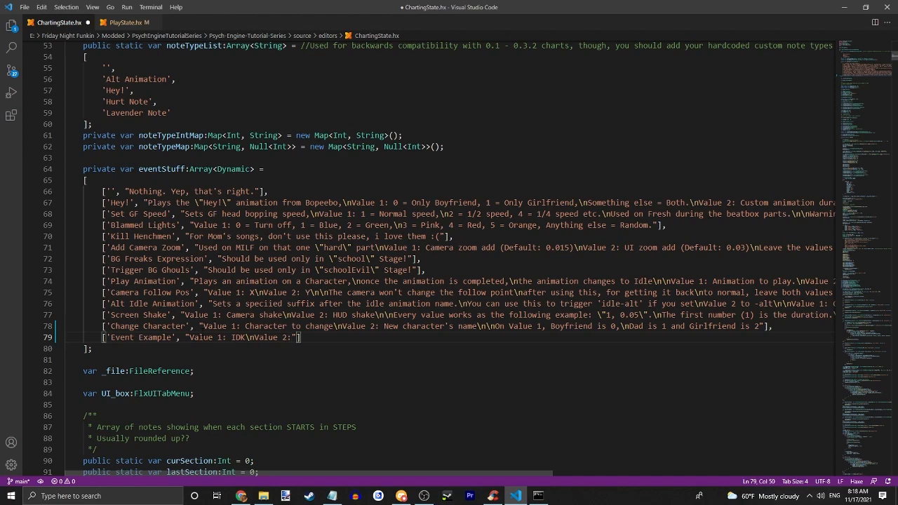
{"action": "type", "text": "\\n"}
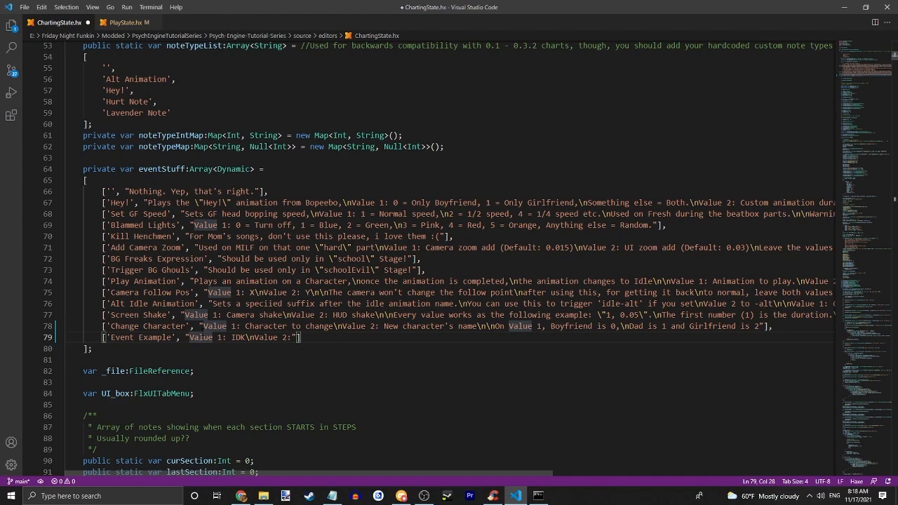
{"action": "type", "text": "It does nothi"}
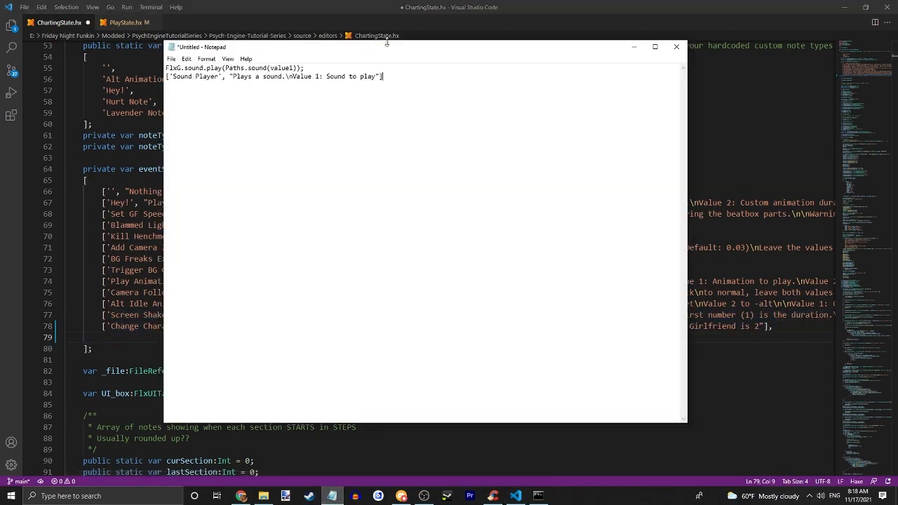
Paste ['Sound Player', "Plays a sound.\nValue 1: Sound to play"] into ChartingState.hx, then switch to PlayState.hx
{"action": "left_click", "coordinate": [675, 46]}
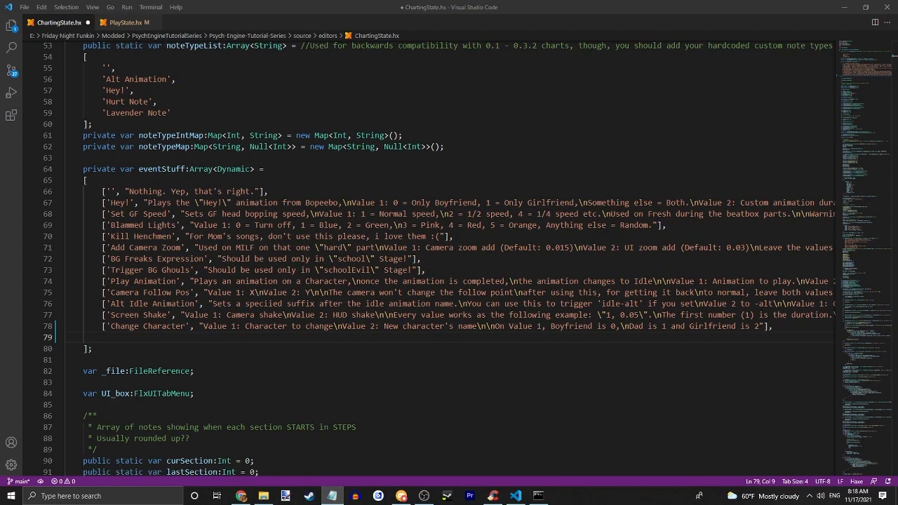
{"action": "type", "text": "['Sound Player', \"Plays a sound.\\nValue 1: Sound to play\"]"}
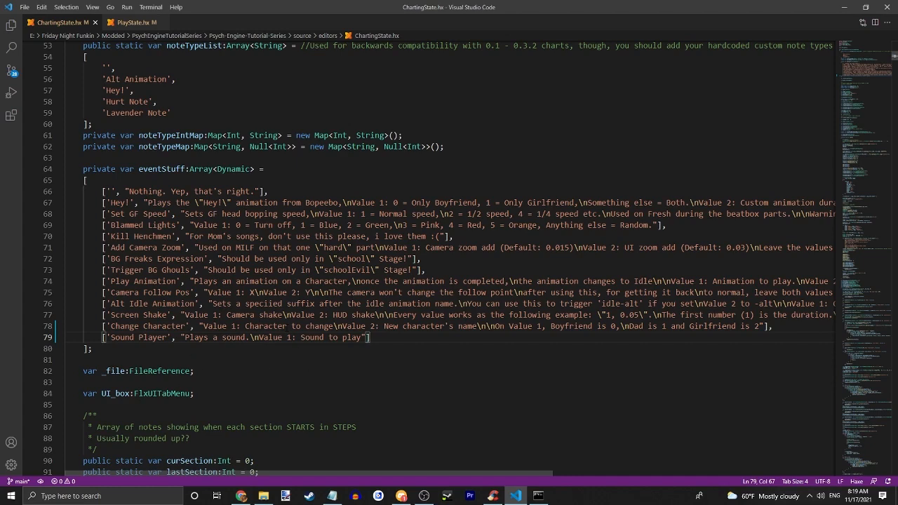
{"action": "left_click", "coordinate": [126, 22]}
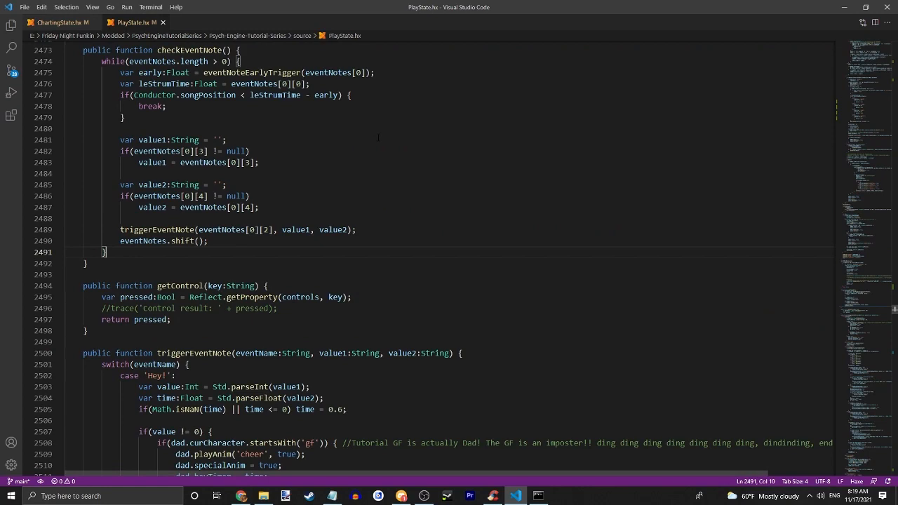
Add a case 'Sound Player': line under the event switch in PlayState.hx
{"action": "left_click", "coordinate": [224, 139]}
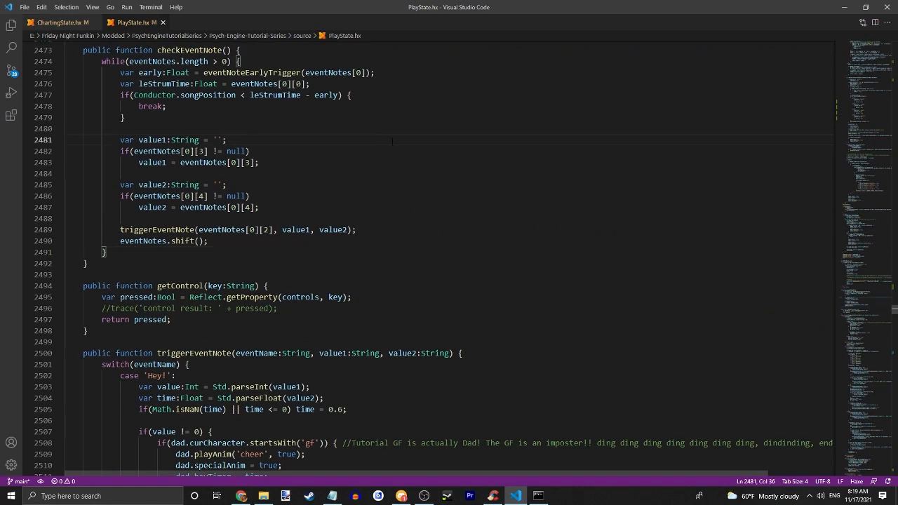
{"action": "double_click", "coordinate": [194, 353]}
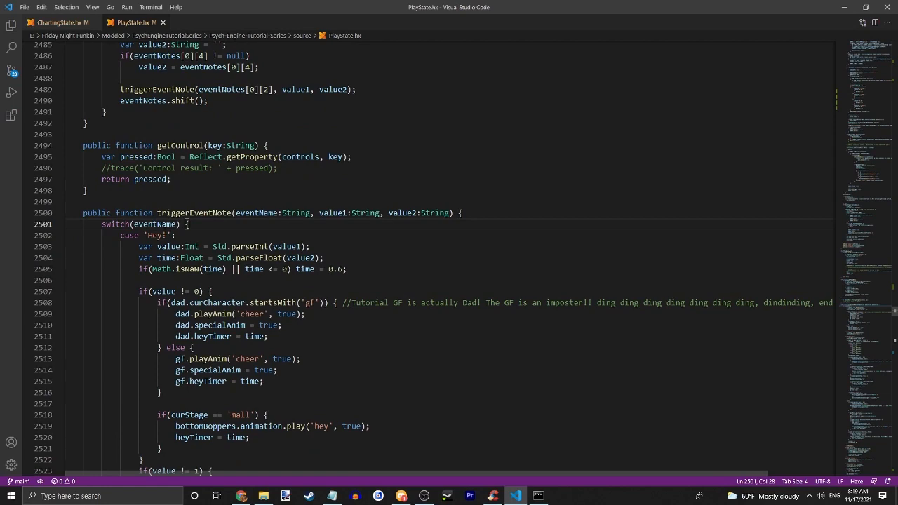
{"action": "key", "text": "Enter"}
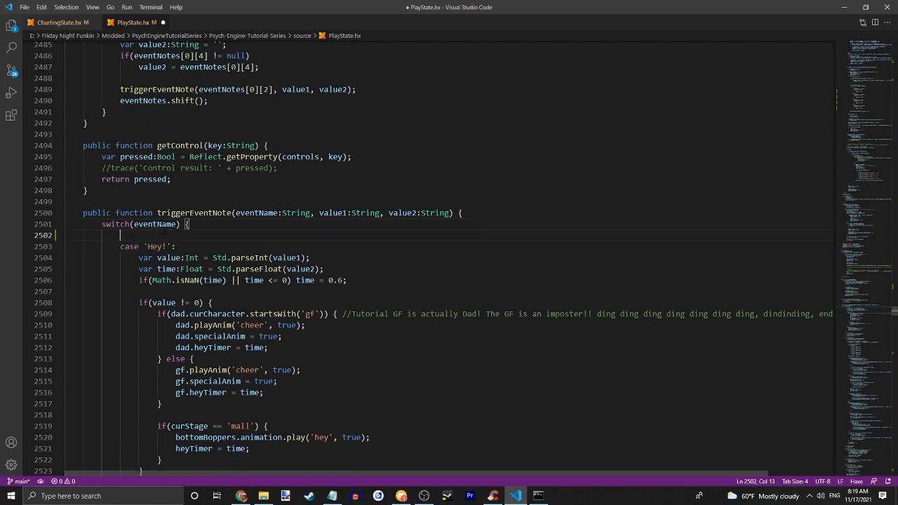
{"action": "type", "text": "case"}
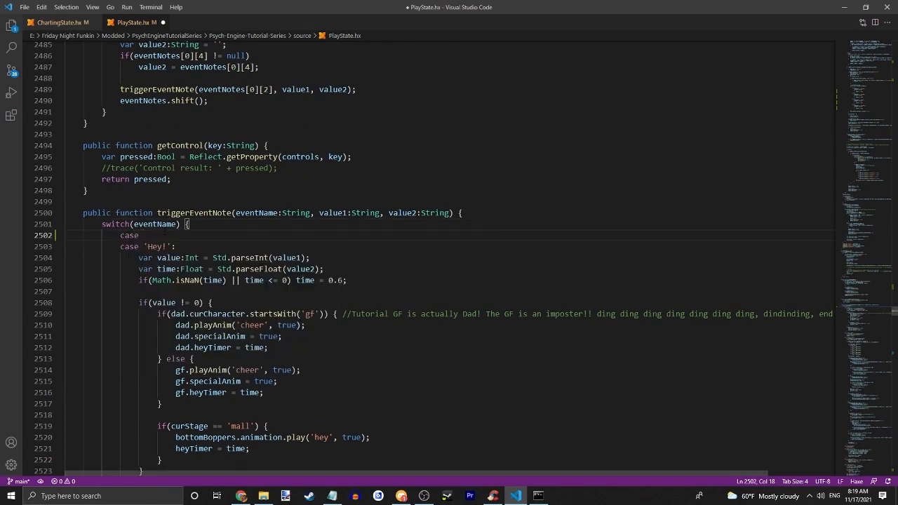
{"action": "type", "text": "''"}
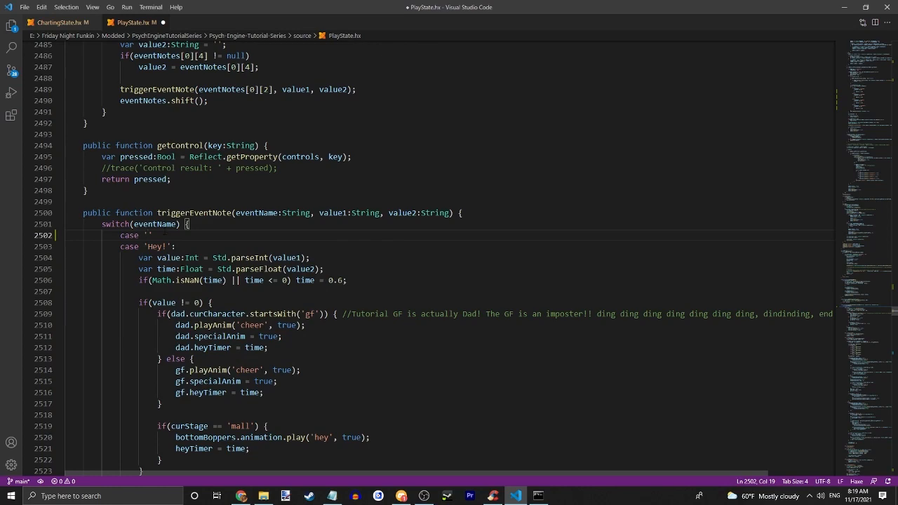
{"action": "type", "text": "Sound Pl"}
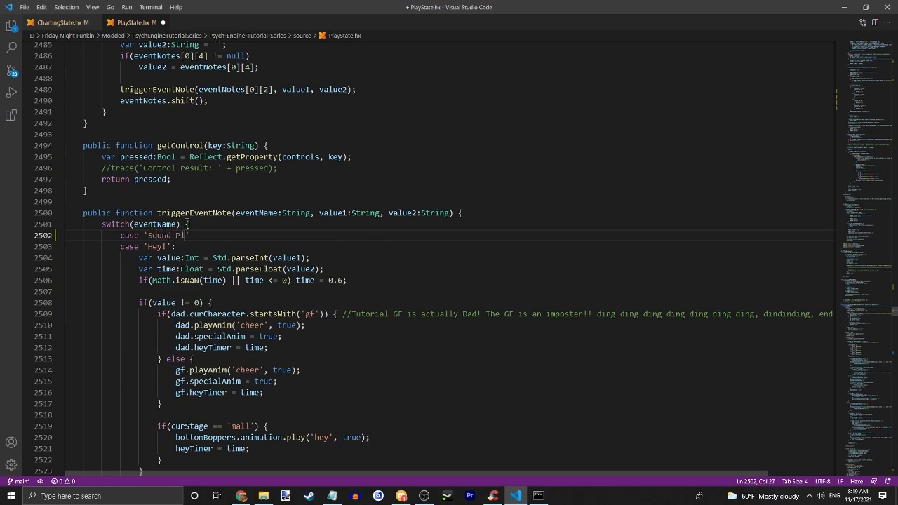
{"action": "left_click", "coordinate": [59, 22]}
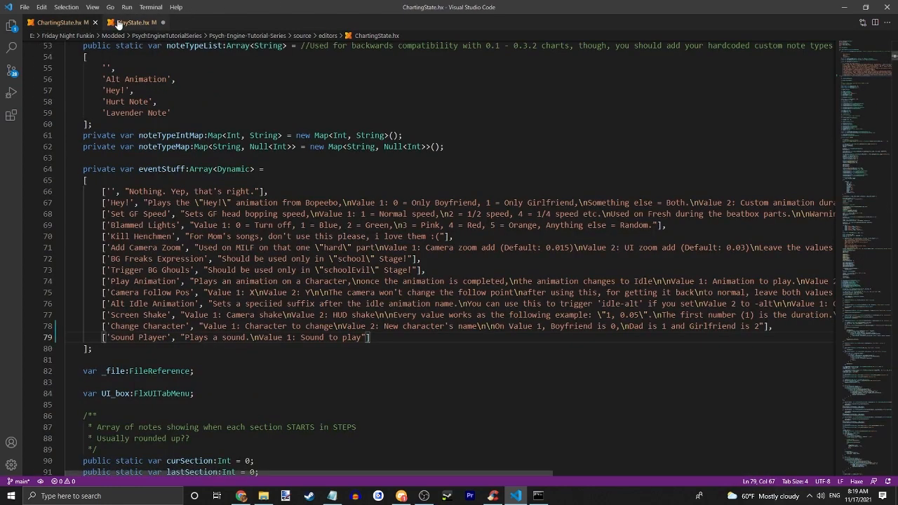
{"action": "left_click", "coordinate": [129, 21]}
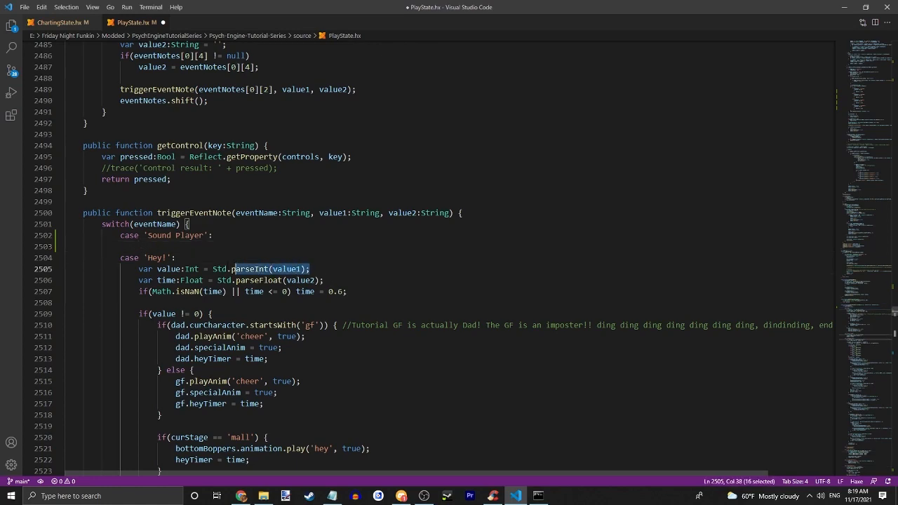
Add var value:Int = Std.parseInt(value1); and delete the duplicated parse line
{"action": "type", "text": "var value:Int = Std.parseInt(value1);"}
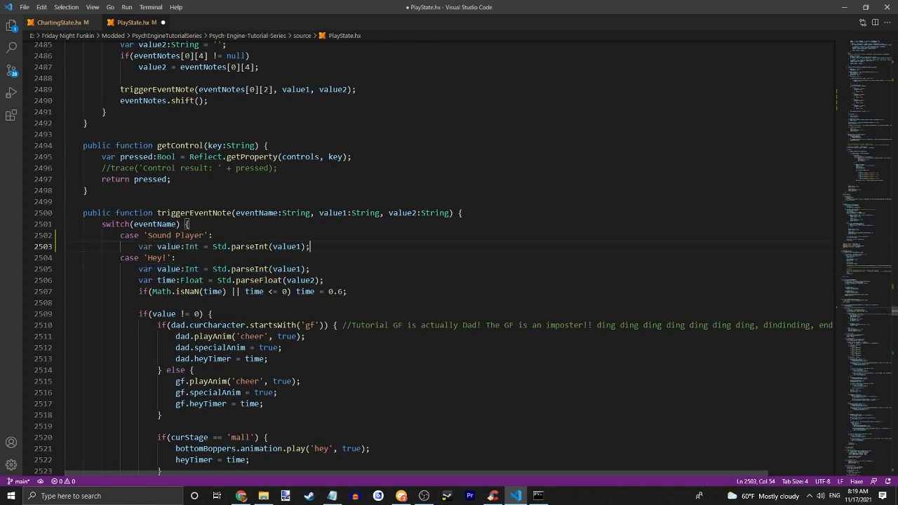
{"action": "double_click", "coordinate": [295, 246]}
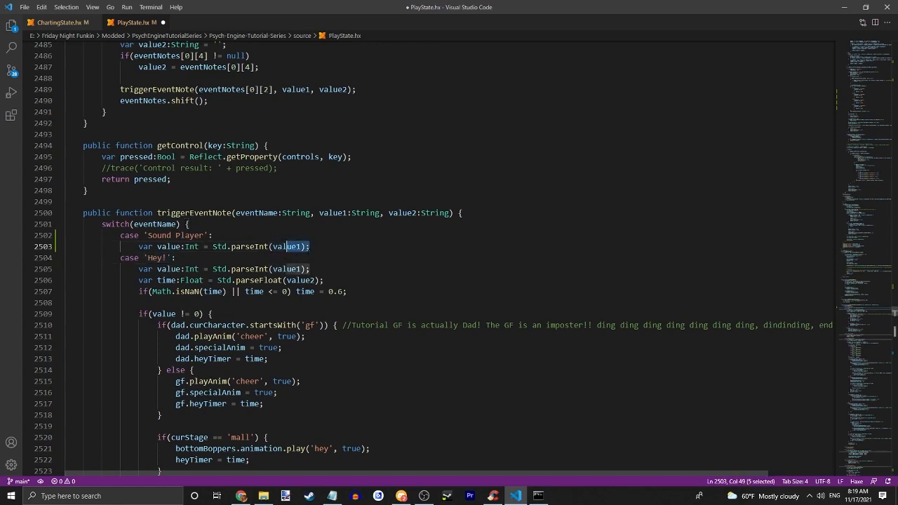
{"action": "left_click", "coordinate": [330, 246]}
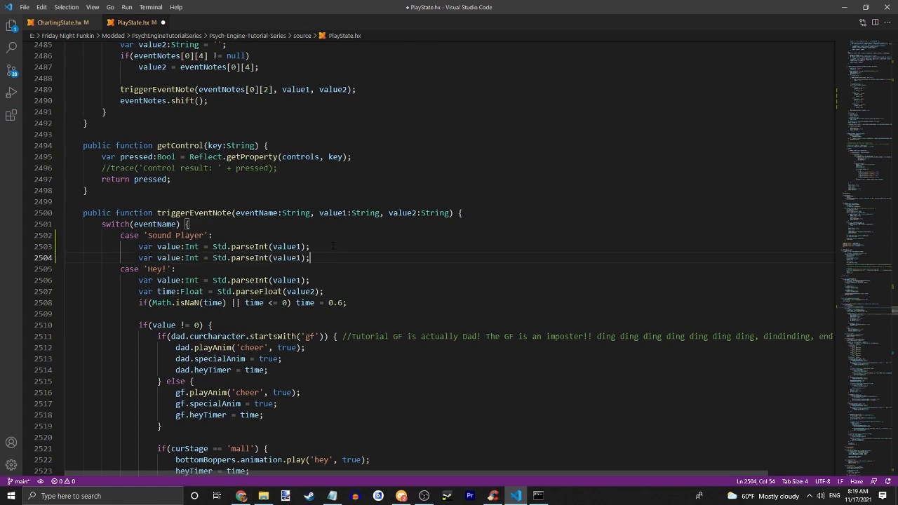
{"action": "key", "text": "Ctrl+Shift+K"}
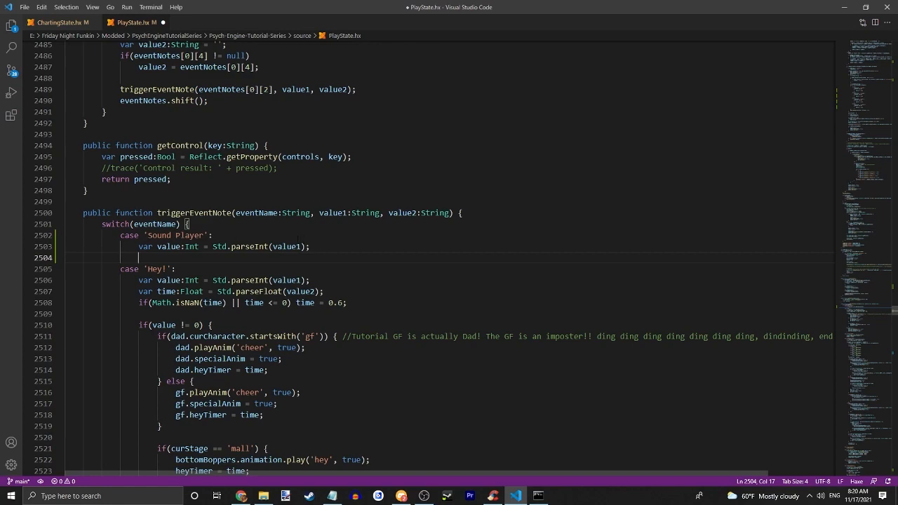
Type an if (value == 1) check below the parse line
{"action": "type", "text": "i"}
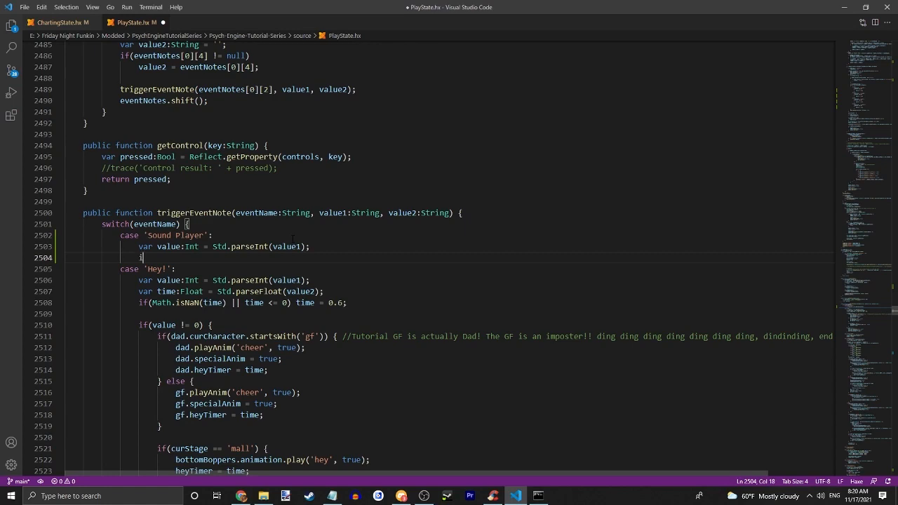
{"action": "type", "text": "if ()"}
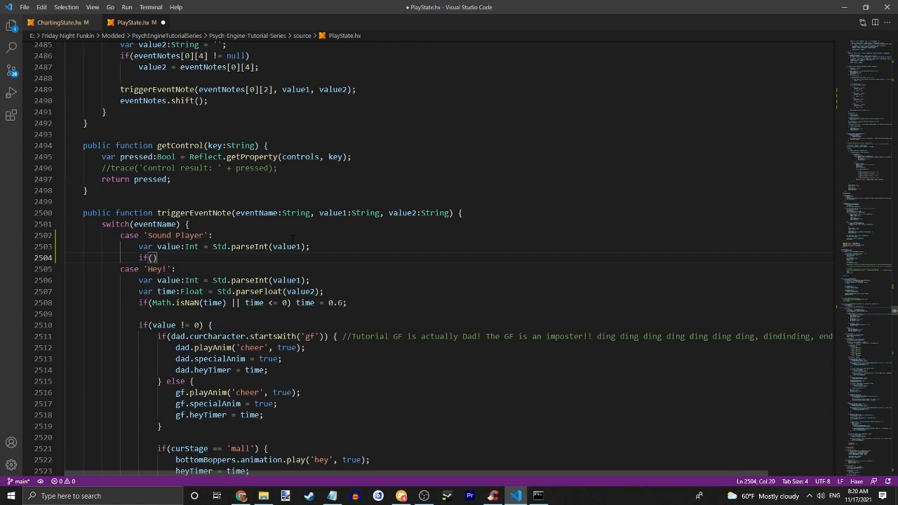
{"action": "type", "text": "value"}
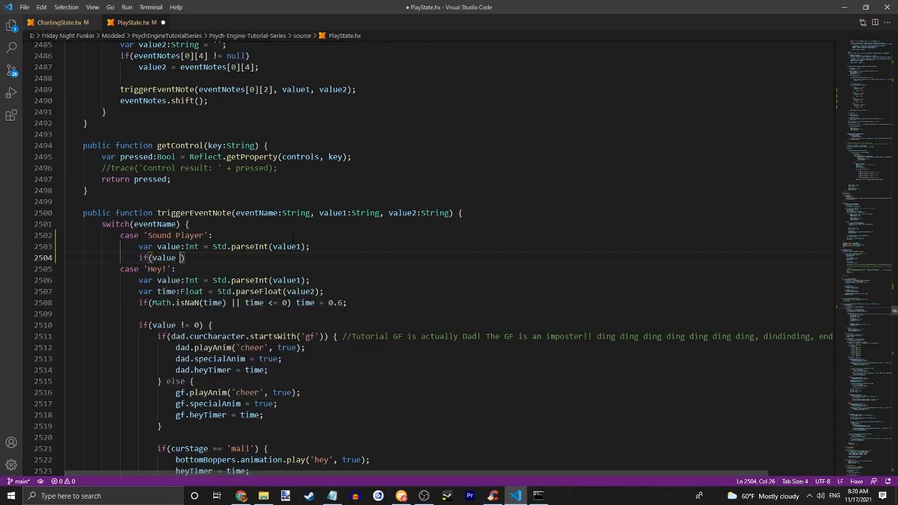
{"action": "type", "text": "=="}
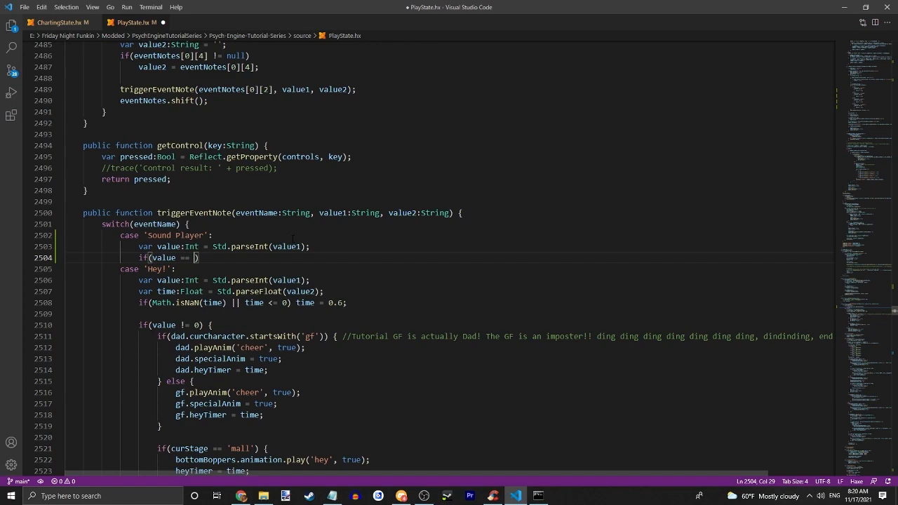
{"action": "type", "text": "1"}
{"action": "type", "text": "{"}
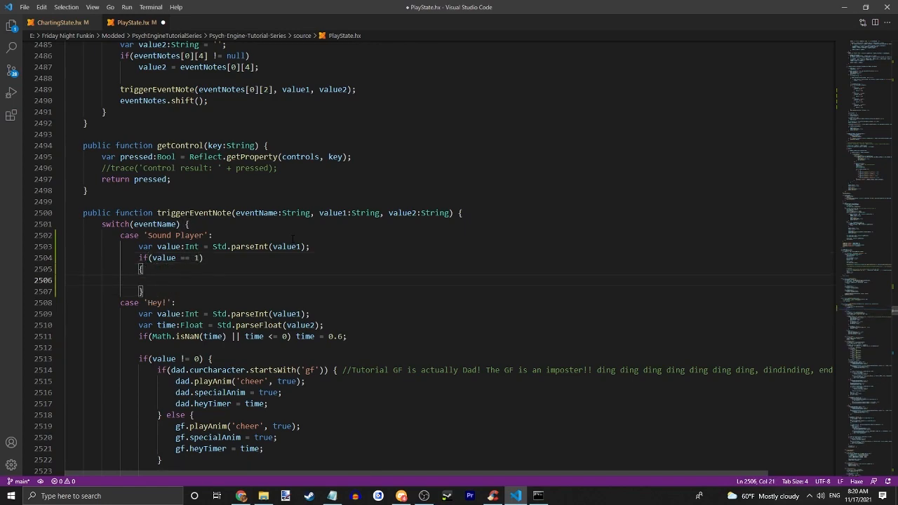
{"action": "left_click", "coordinate": [140, 291]}
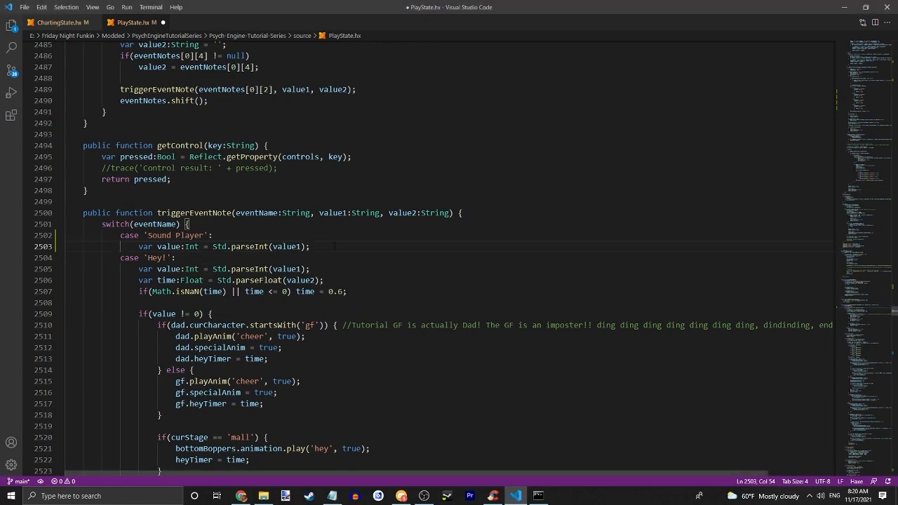
Add FlxG.sound.play(Paths.sound(value1)); and drop the unfinished if(value) line
{"action": "type", "text": "FlxG.sound.play(Paths.sound(value1));"}
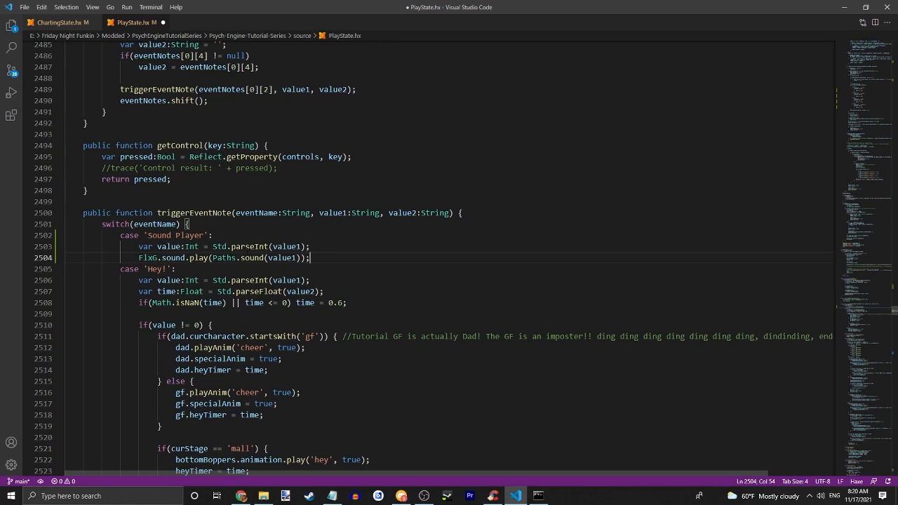
{"action": "double_click", "coordinate": [282, 257]}
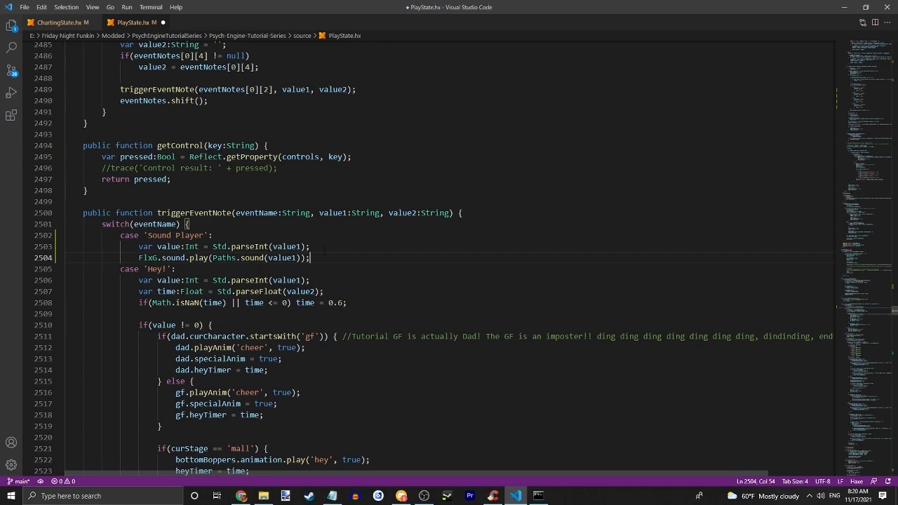
{"action": "type", "text": "if()"}
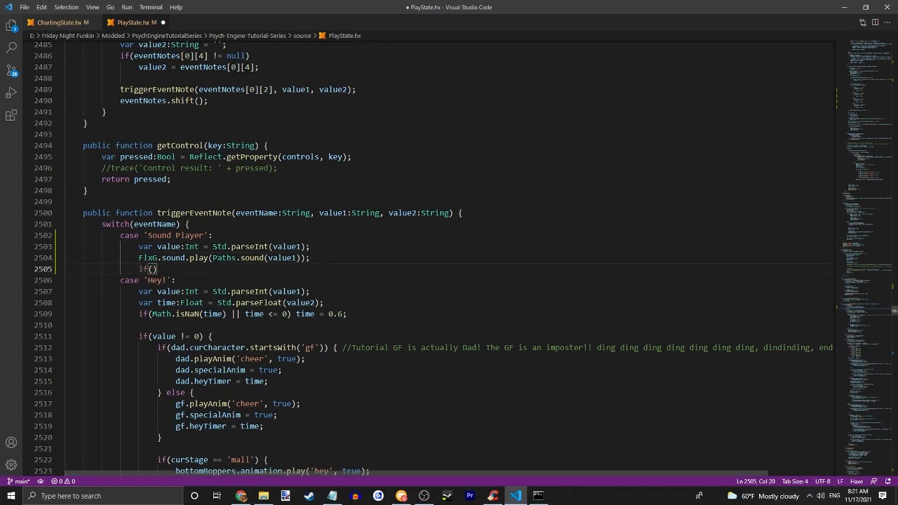
{"action": "type", "text": "value"}
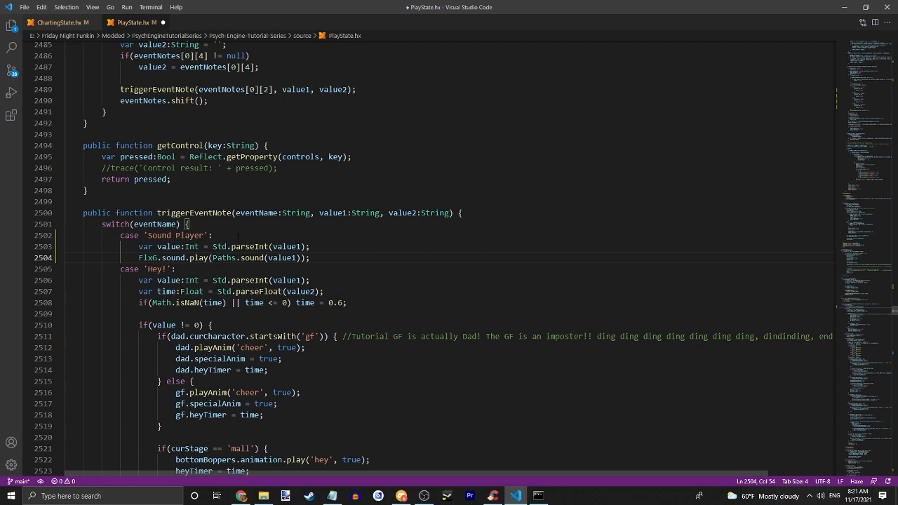
{"action": "left_click", "coordinate": [210, 235]}
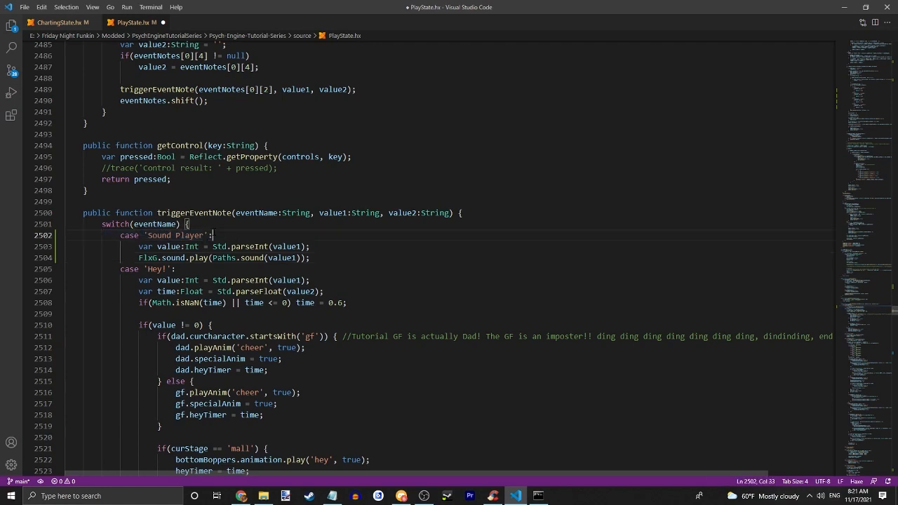
{"action": "left_click", "coordinate": [561, 494]}
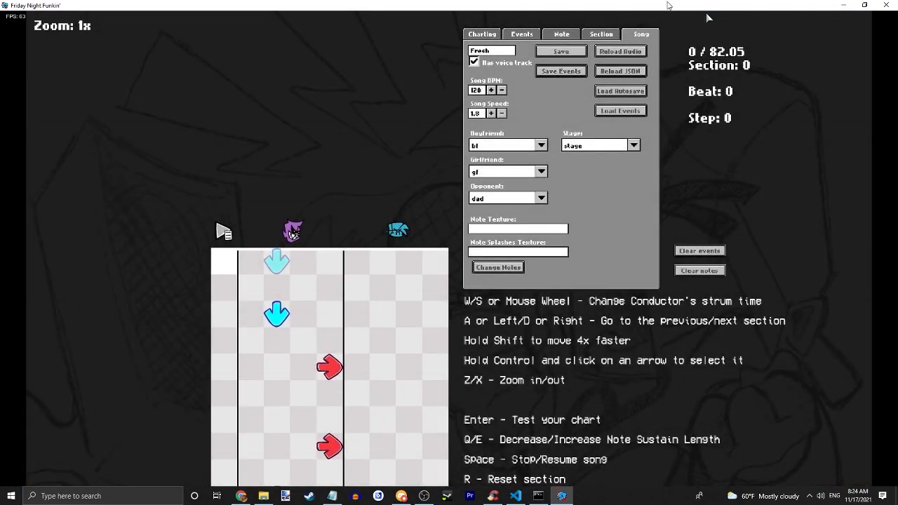
Place a Sound Player event at 250 ms with Value 1 set to ANGRY
{"action": "left_click", "coordinate": [520, 34]}
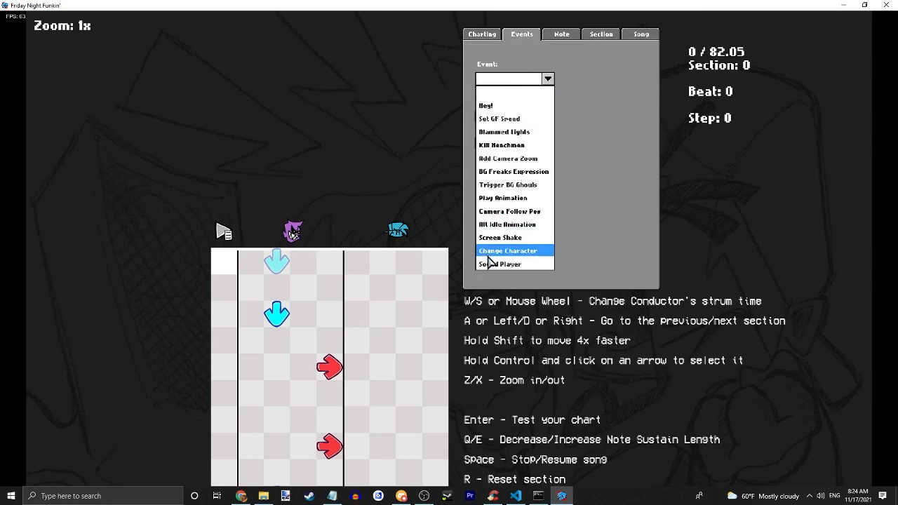
{"action": "left_click", "coordinate": [501, 263]}
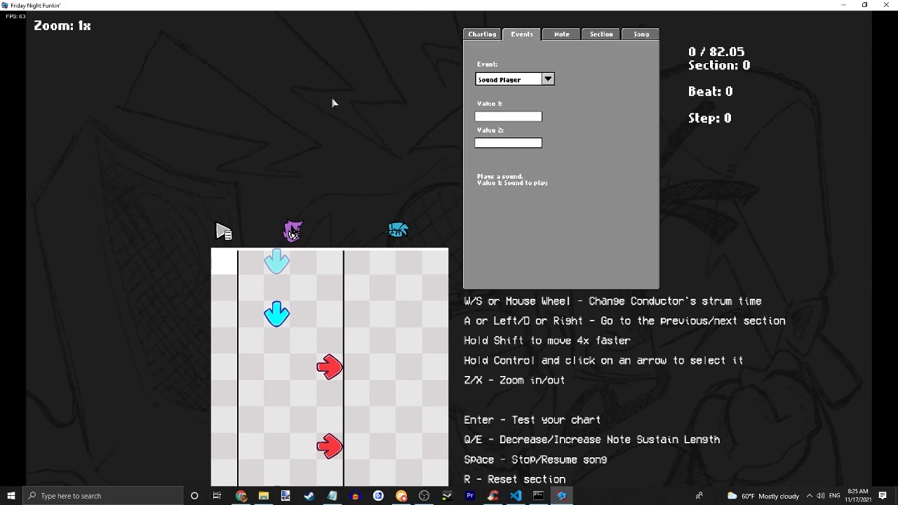
{"action": "mouse_move", "coordinate": [502, 189]}
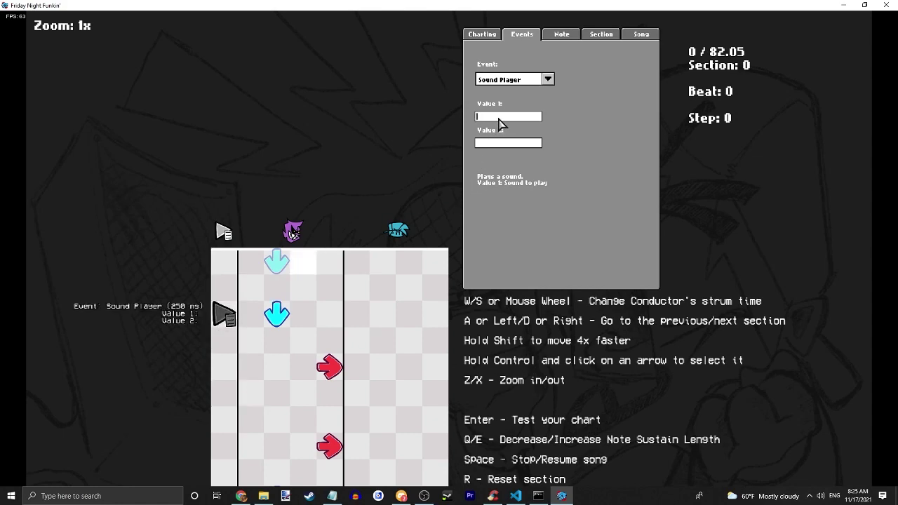
{"action": "type", "text": "ANGRY"}
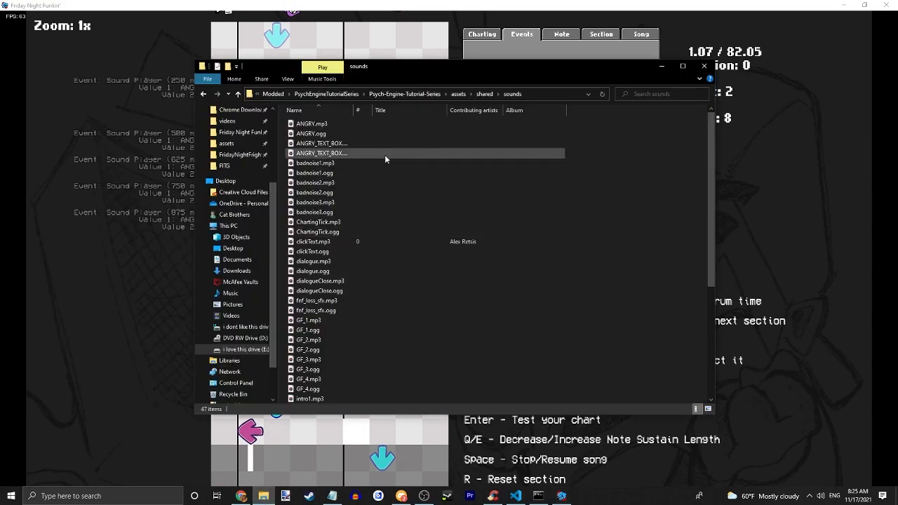
{"action": "mouse_move", "coordinate": [337, 242]}
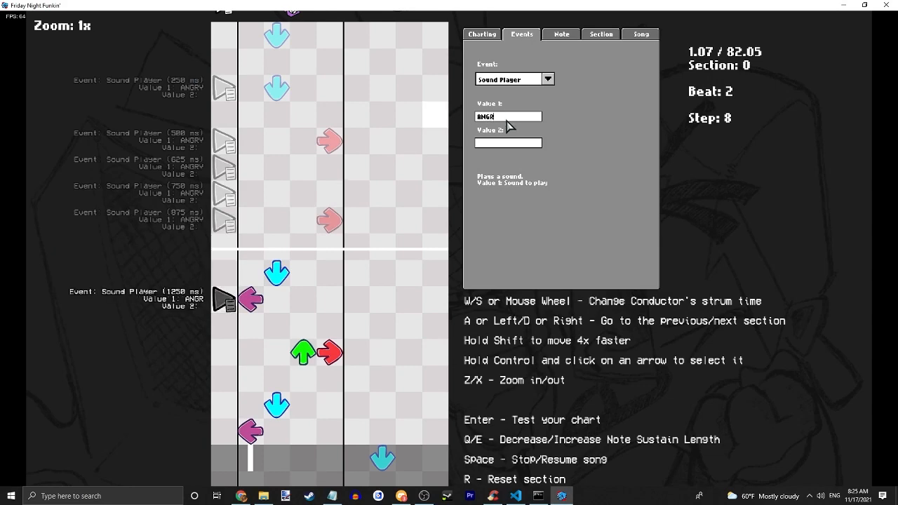
Add a Sound Player event at 1250 ms playing ChartingTick and start the playtest
{"action": "type", "text": "ChartingTick"}
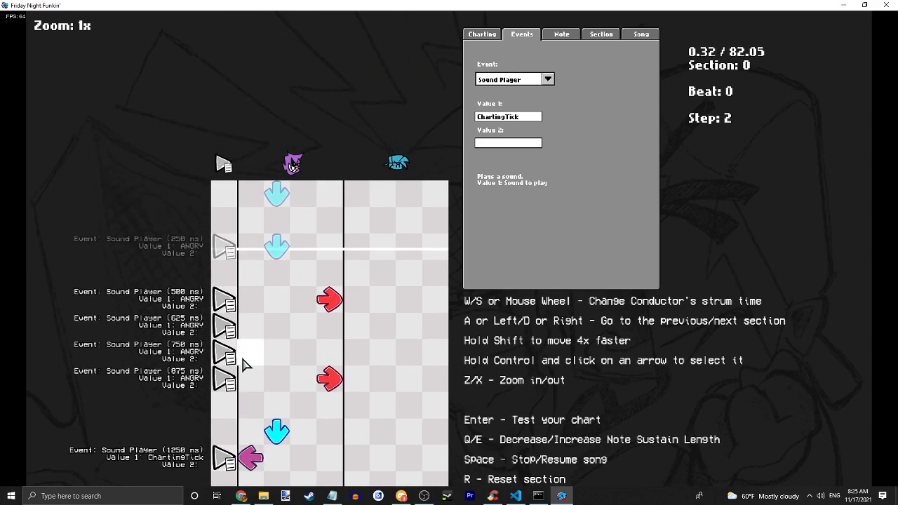
{"action": "key", "text": "Enter"}
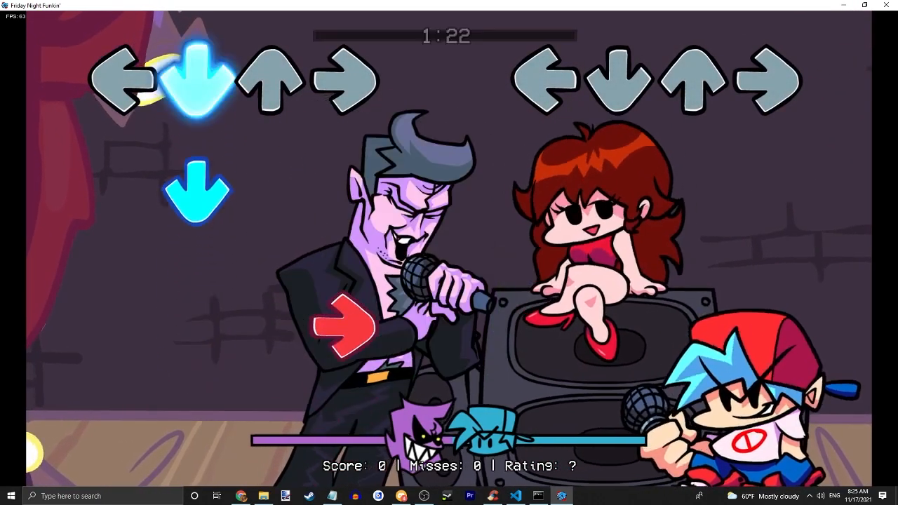
Pause the Fresh chart playtest, then leave the pause menu to continue playing
{"action": "key", "text": "down"}
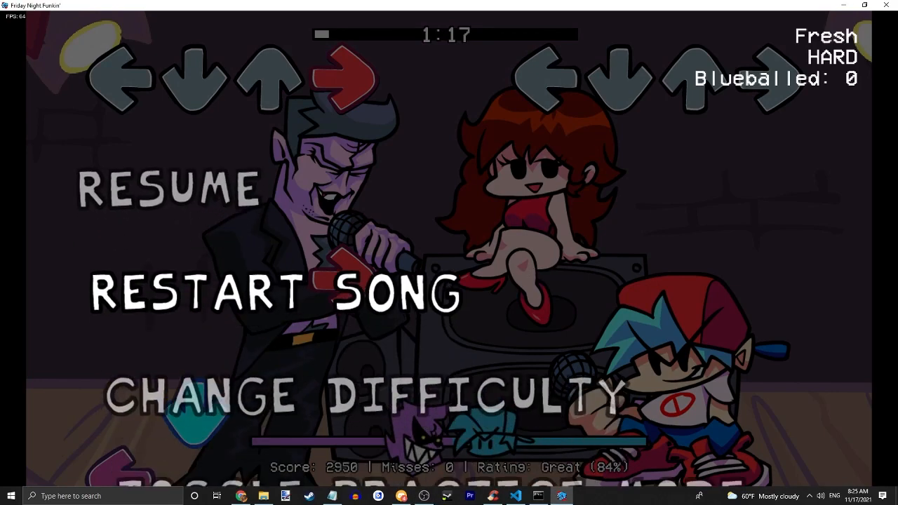
{"action": "left_click", "coordinate": [168, 188]}
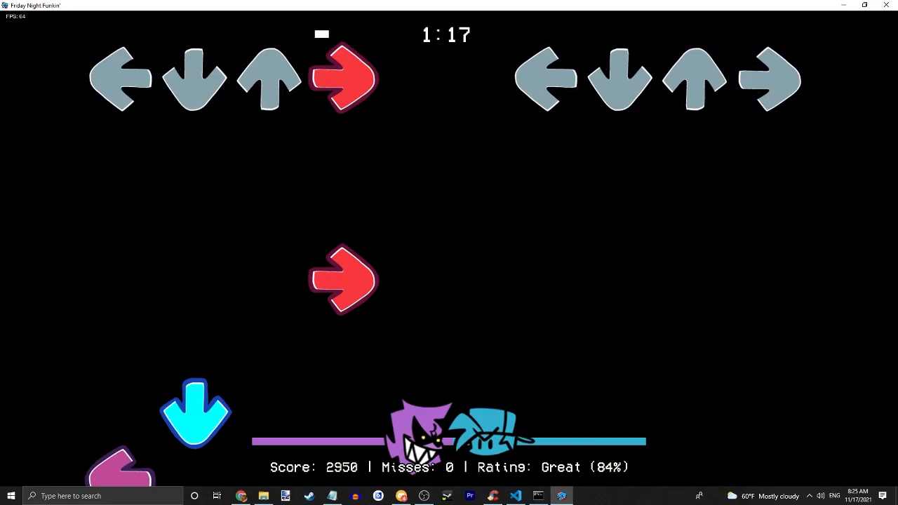